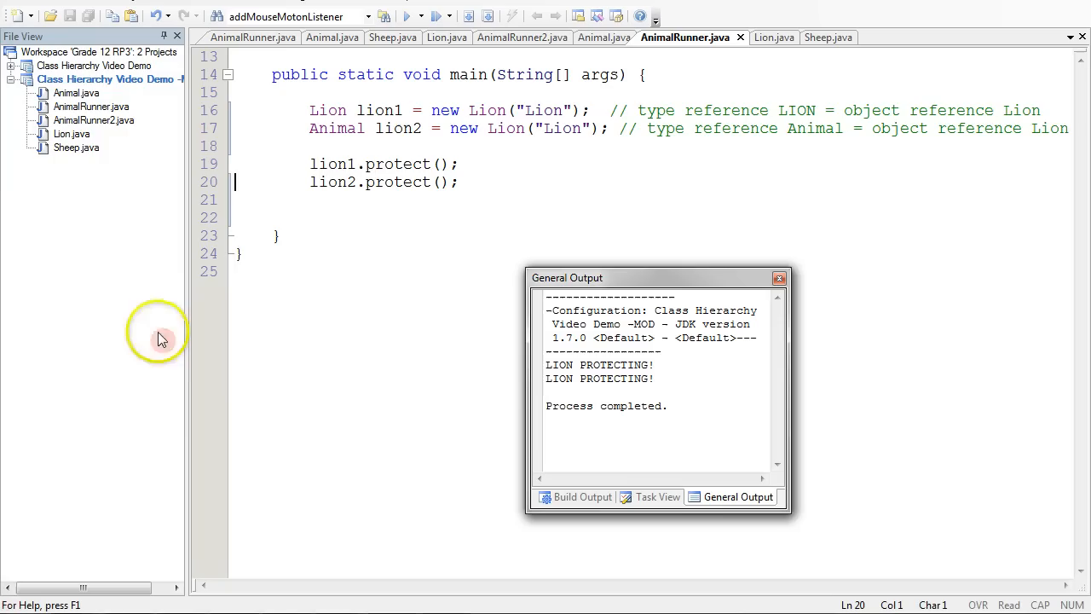
Open the Animal and Lion sources and scroll to Animal's protect() method
left_click(605, 36)
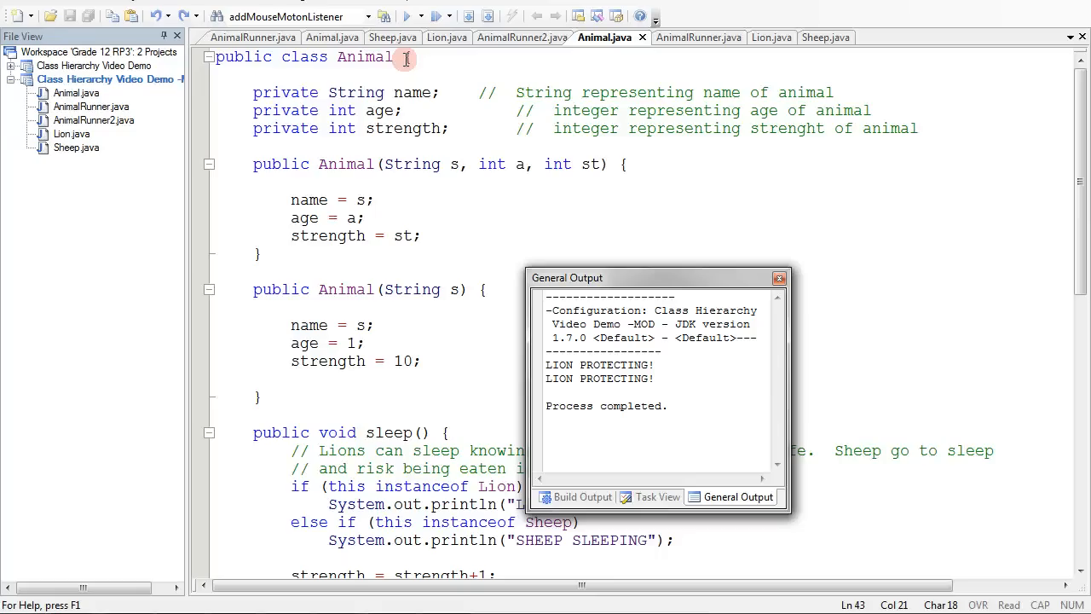
left_click(71, 134)
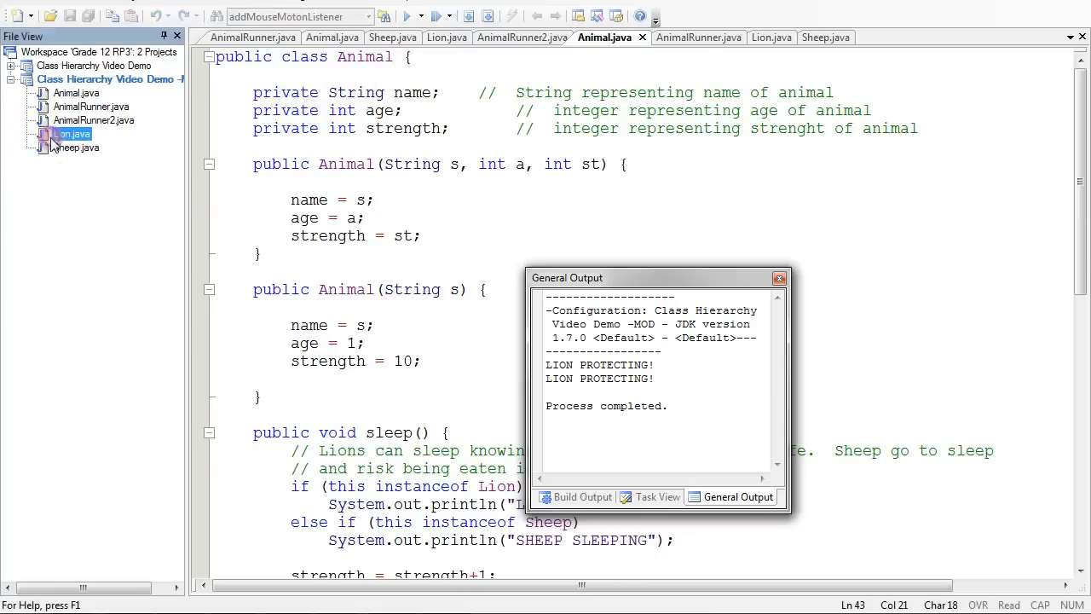
double_click(72, 134)
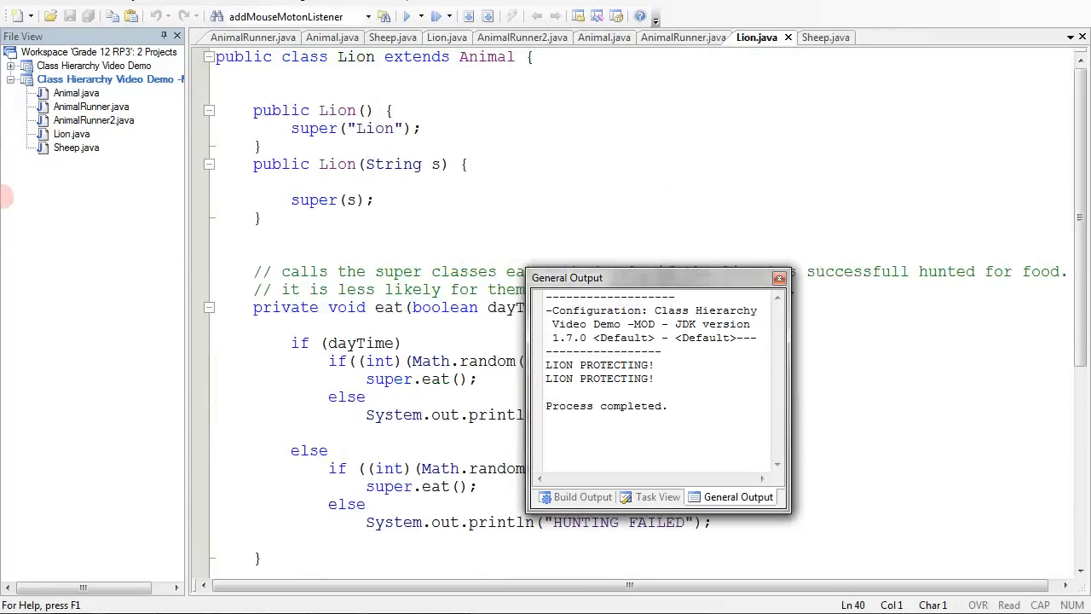
left_click(811, 37)
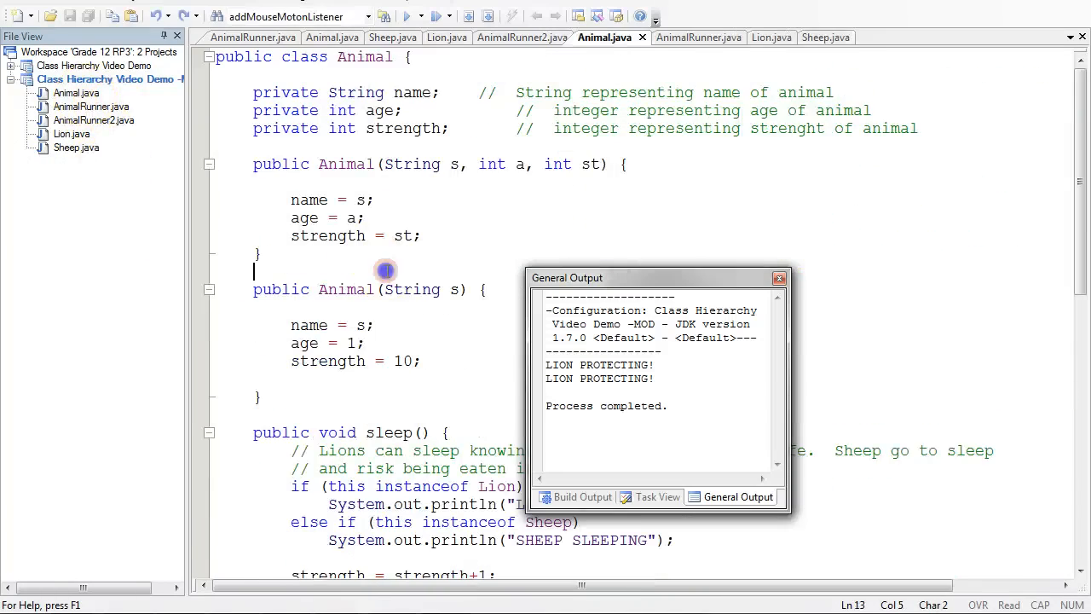
scroll("down", 3)
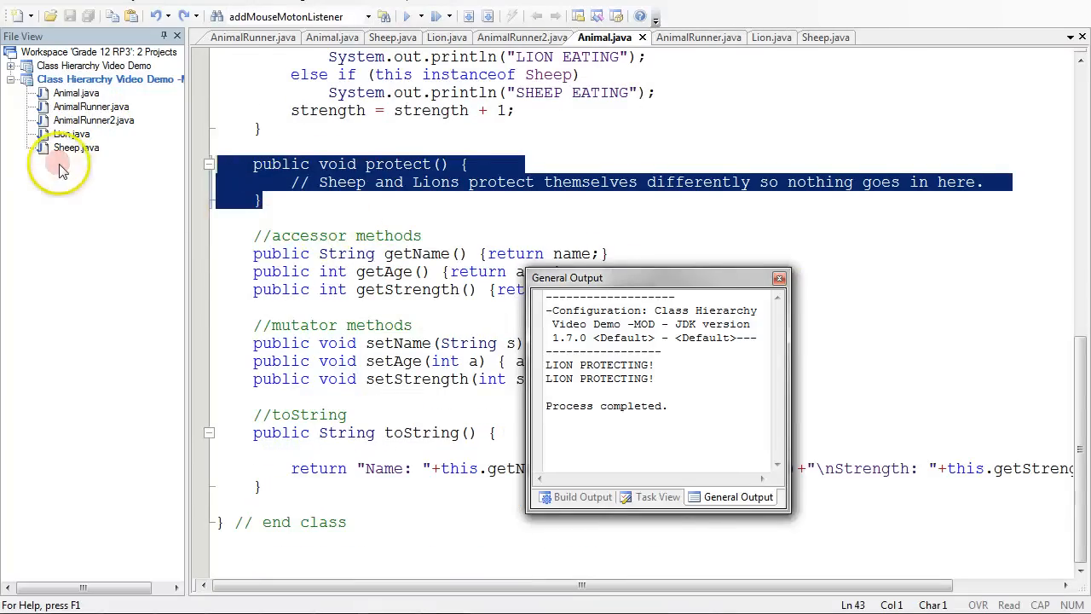
View Lion's protect() method, then scroll to Sheep's protect() method
left_click(757, 37)
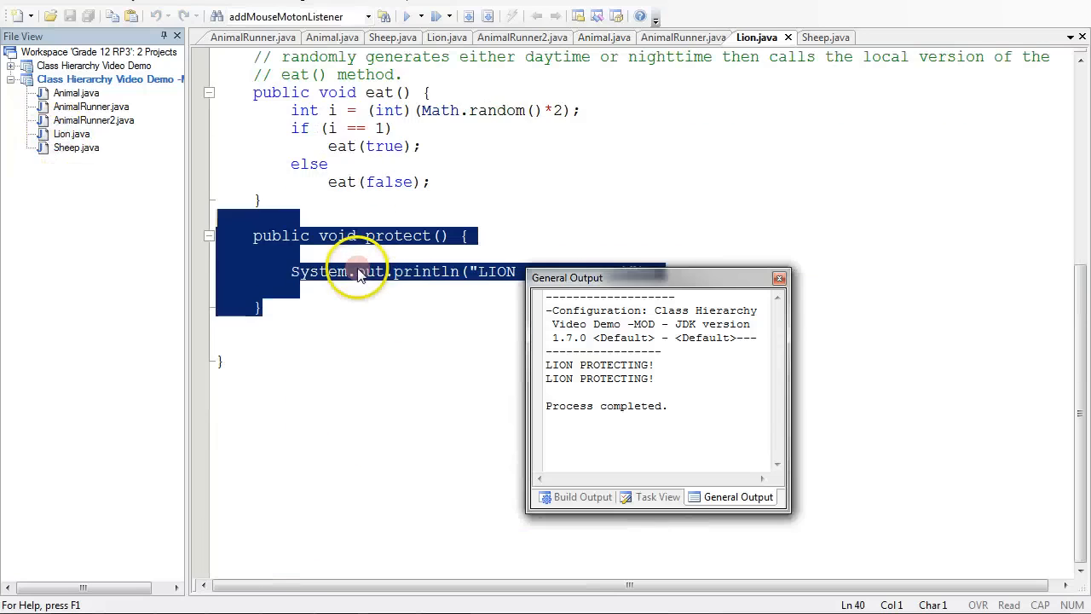
left_click(811, 37)
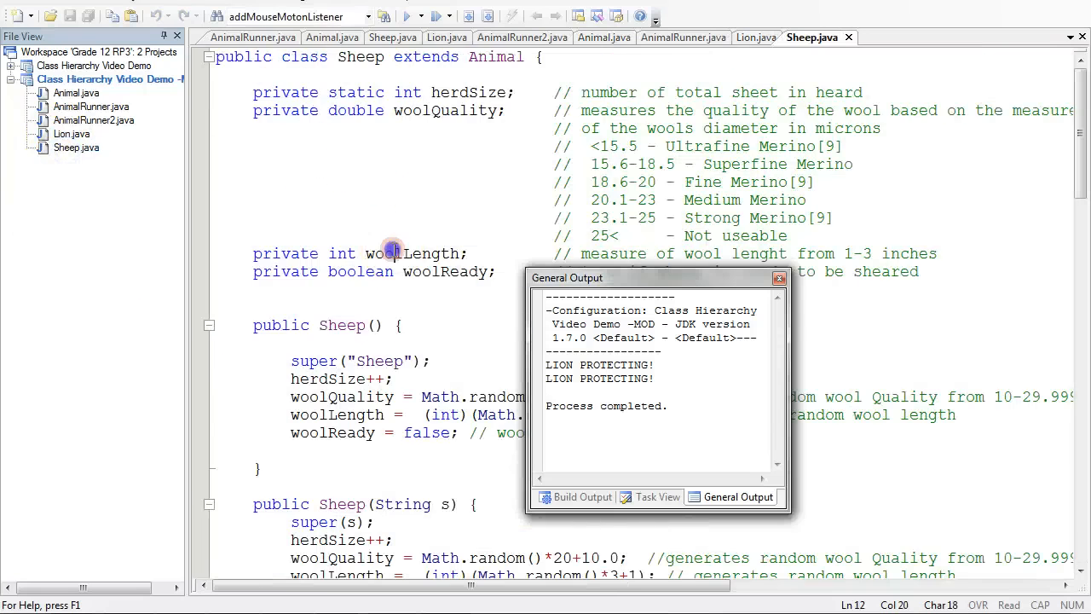
scroll("down", 3)
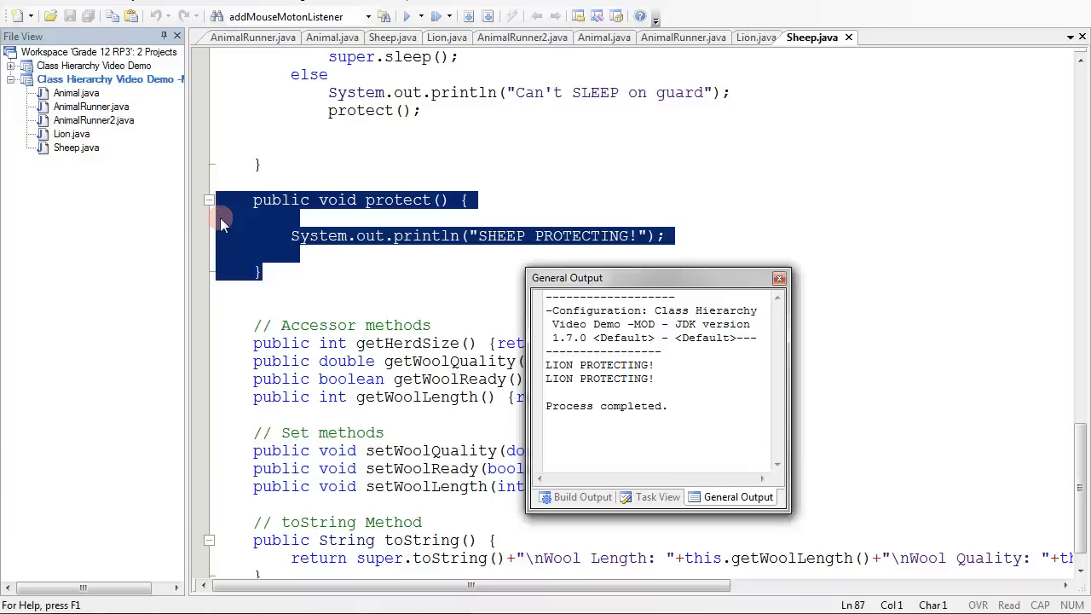
left_click(684, 37)
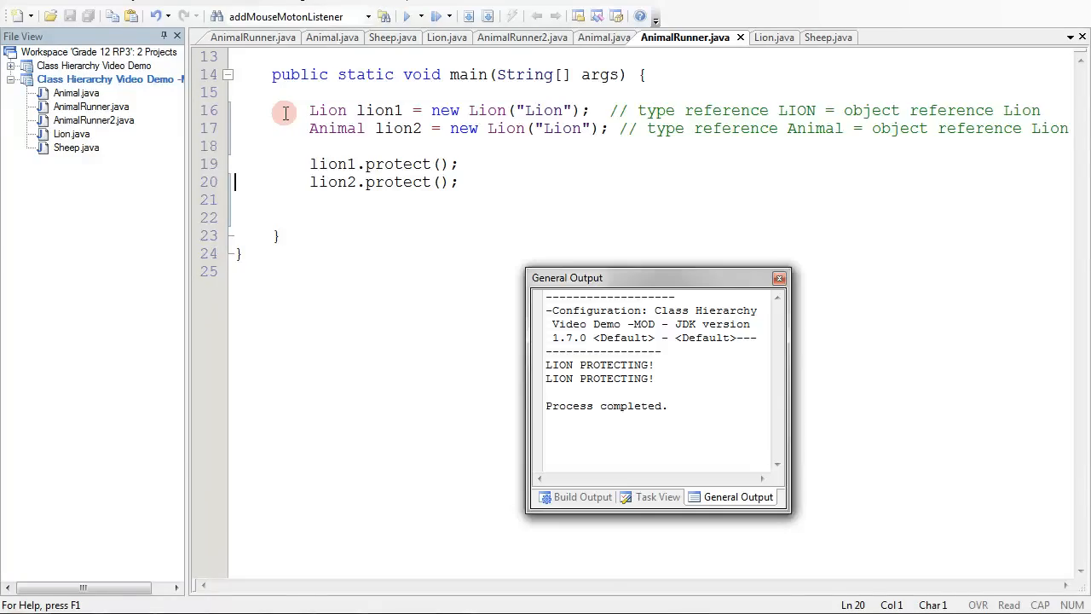
mouse_move(272, 128)
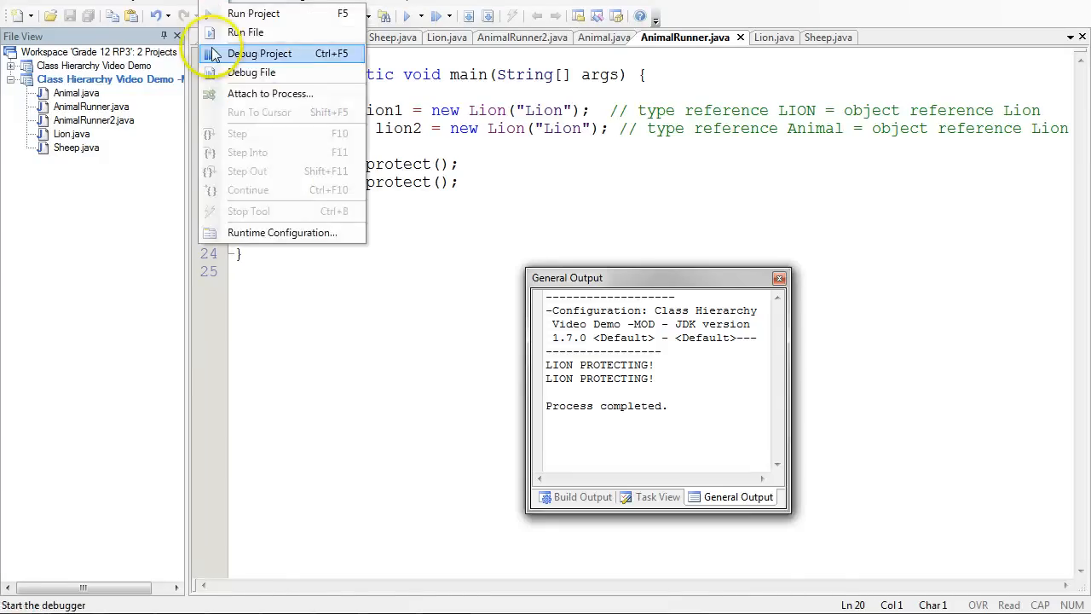
Rerun the AnimalRunner project with Debug Project from the Run dropdown
left_click(582, 496)
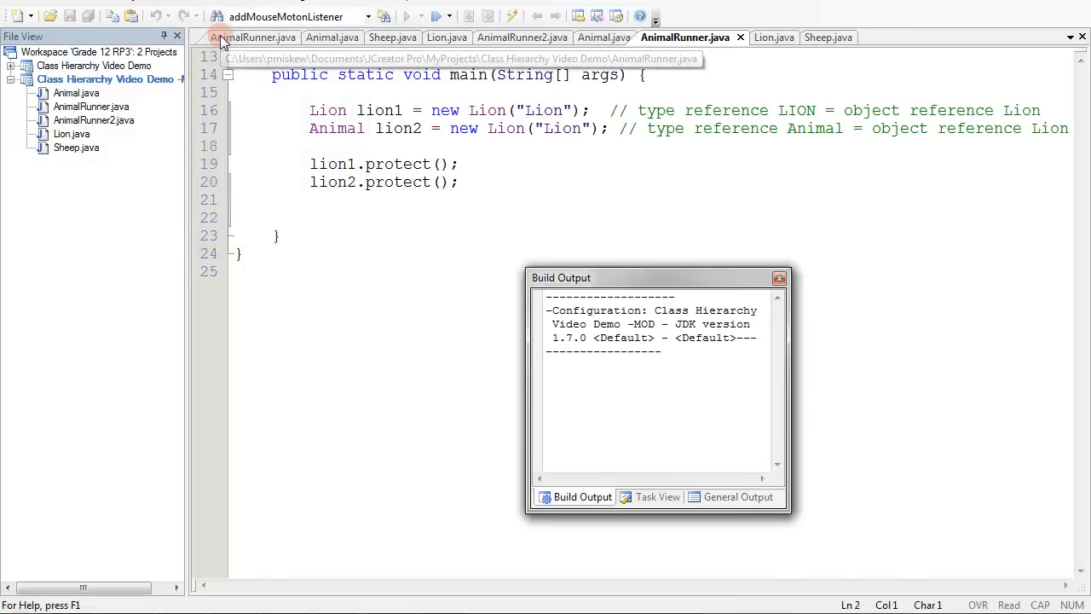
left_click(738, 497)
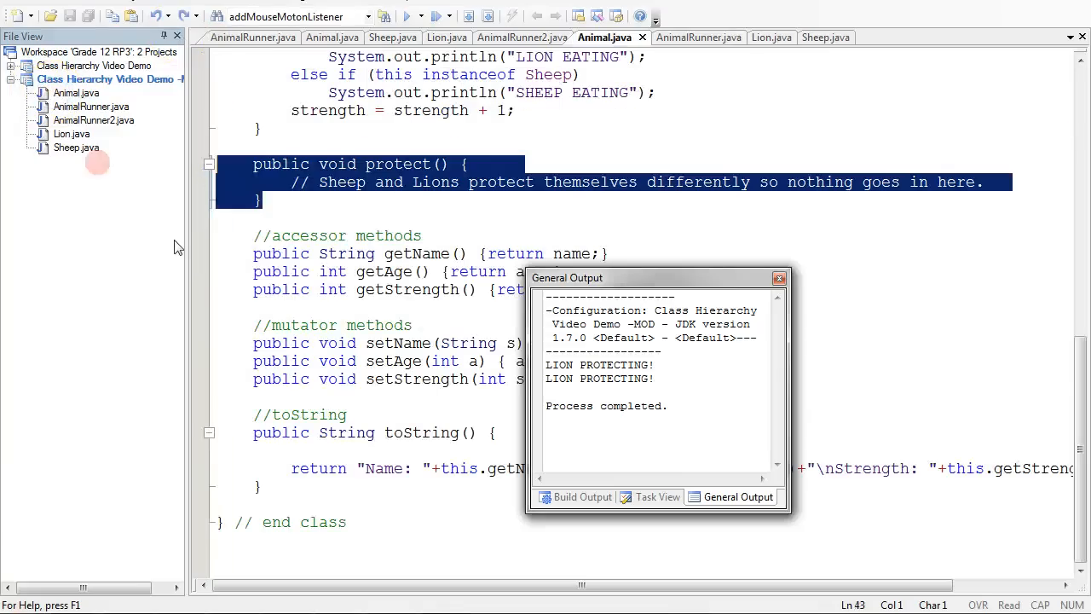
mouse_move(381, 217)
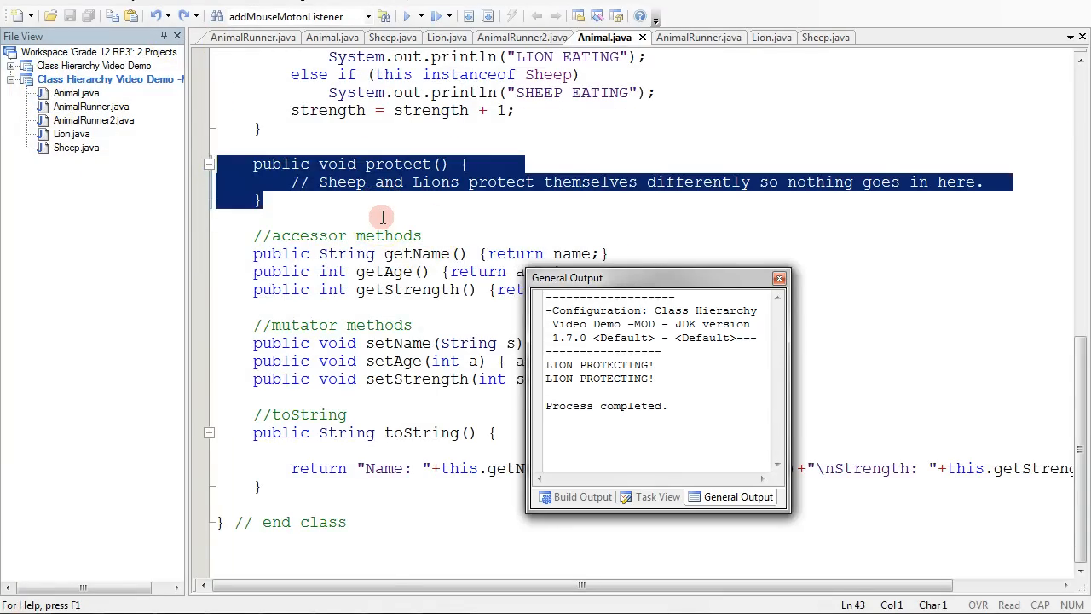
Delete Animal's empty protect() method and start a rebuild from AnimalRunner
key("Delete")
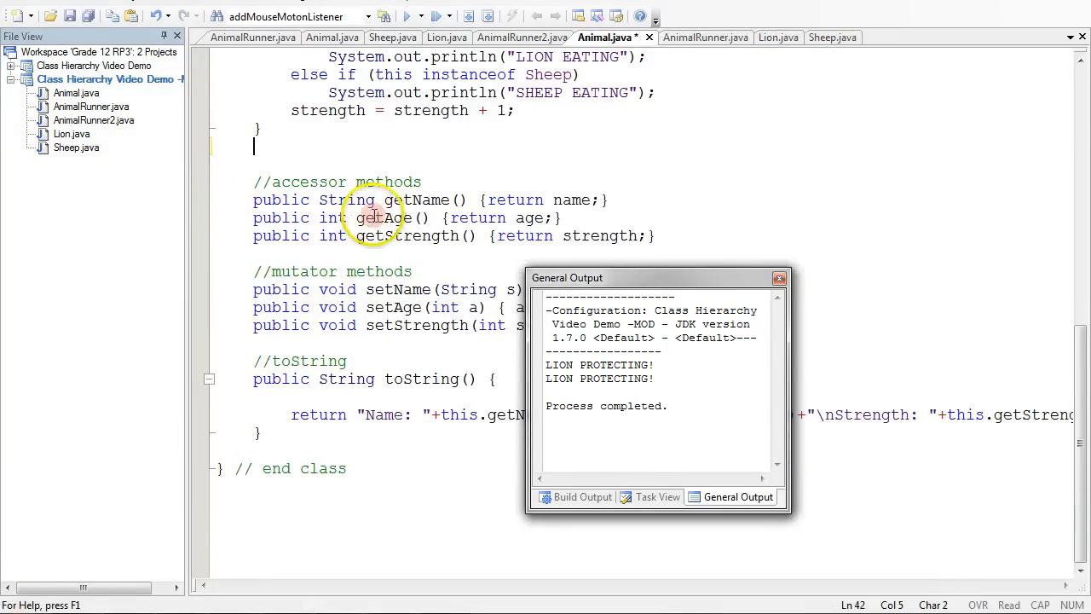
left_click(582, 496)
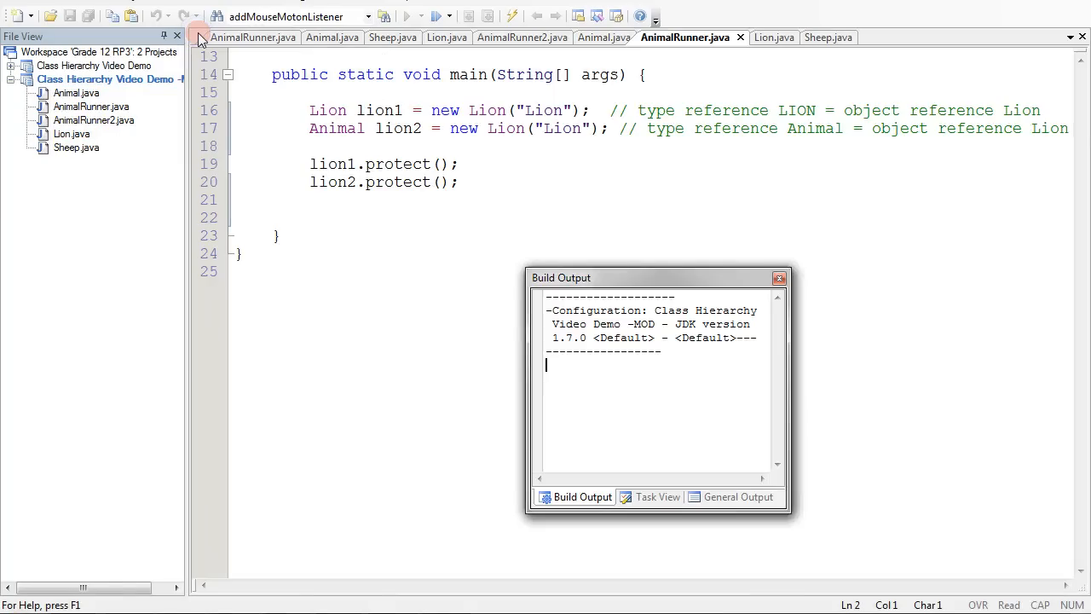
Build AnimalRunner and view the Build Report's cannot-find-symbol error on line 20
left_click(656, 497)
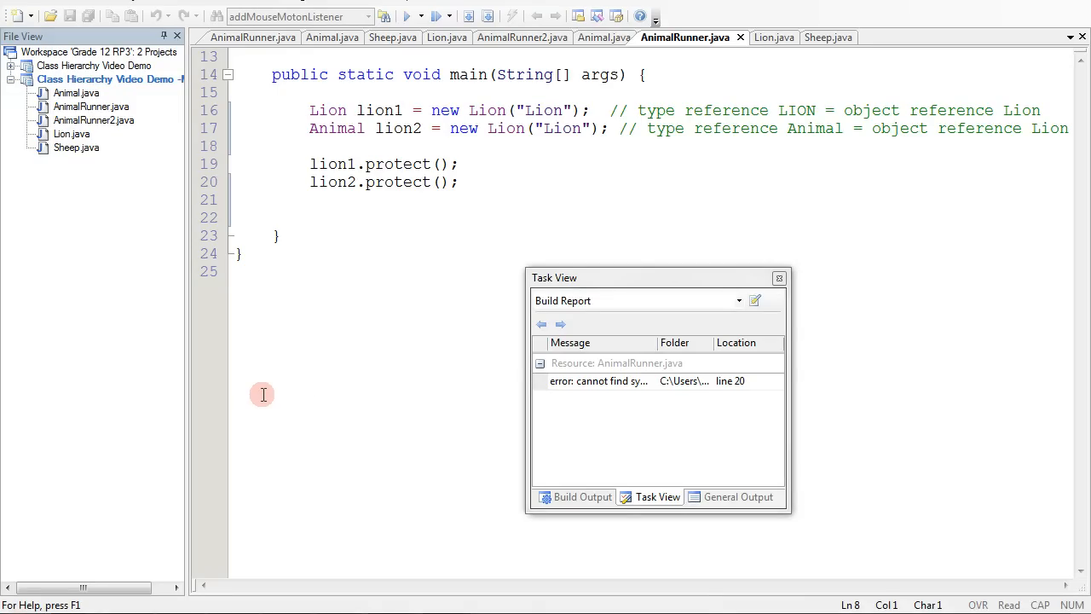
left_click(311, 128)
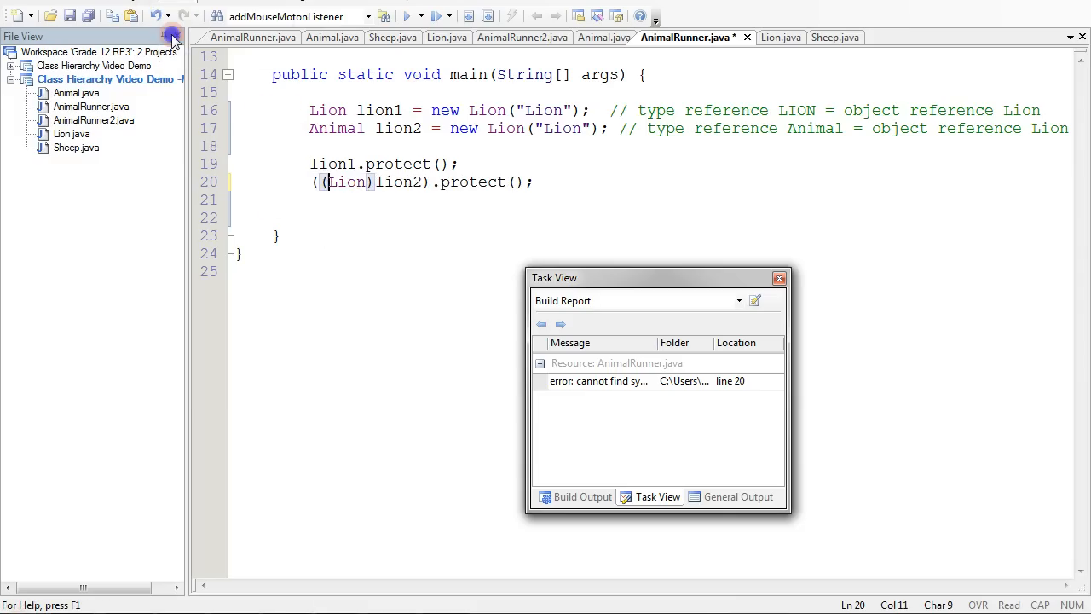
Rebuild with ((Lion)lion2).protect() on line 20, confirming Process completed
left_click(583, 497)
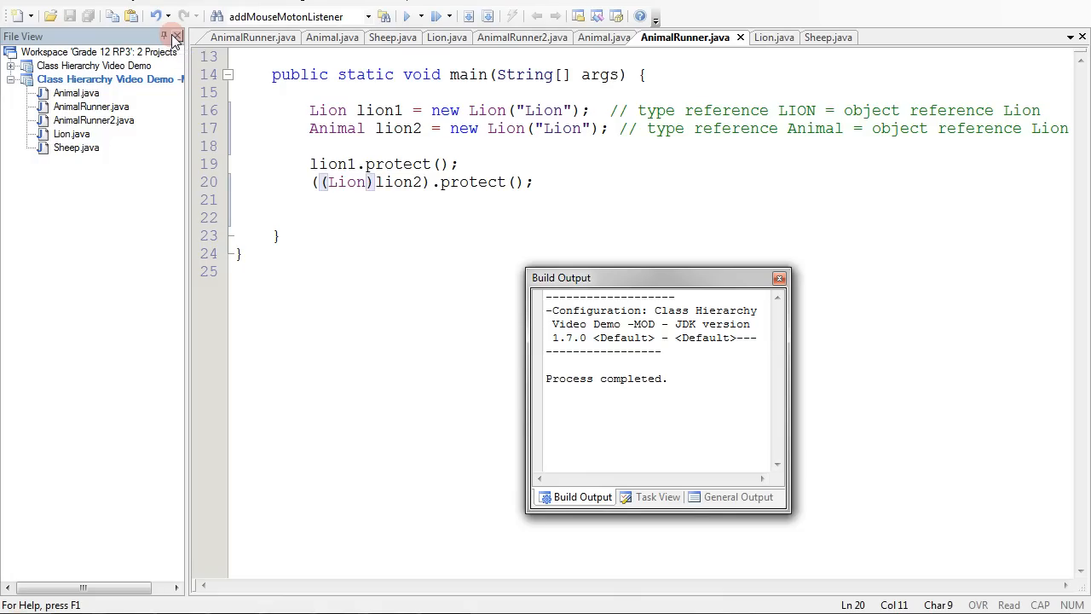
left_click(328, 182)
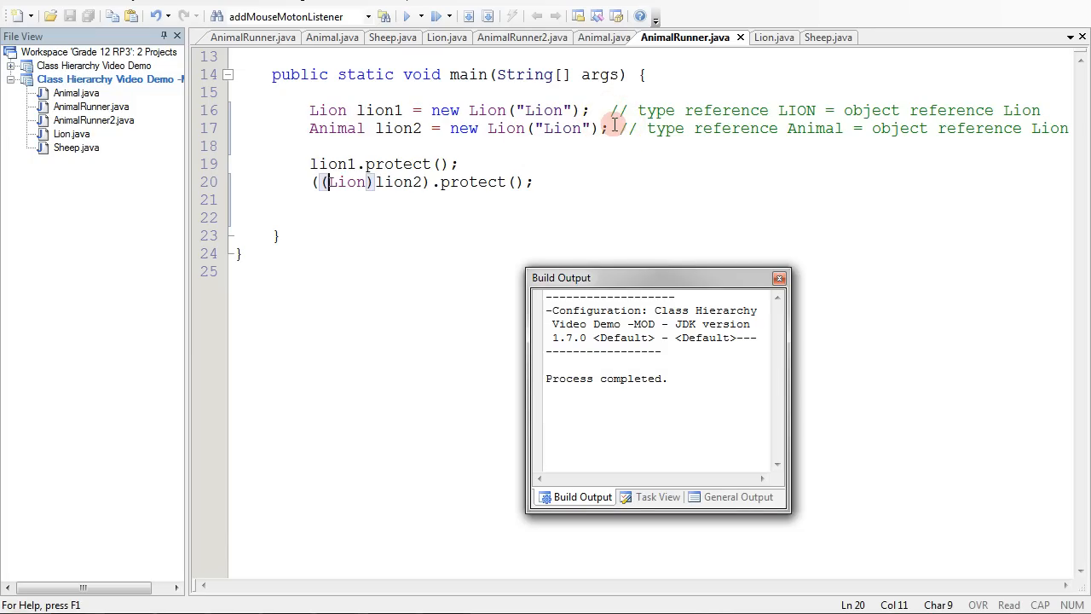
mouse_move(185, 475)
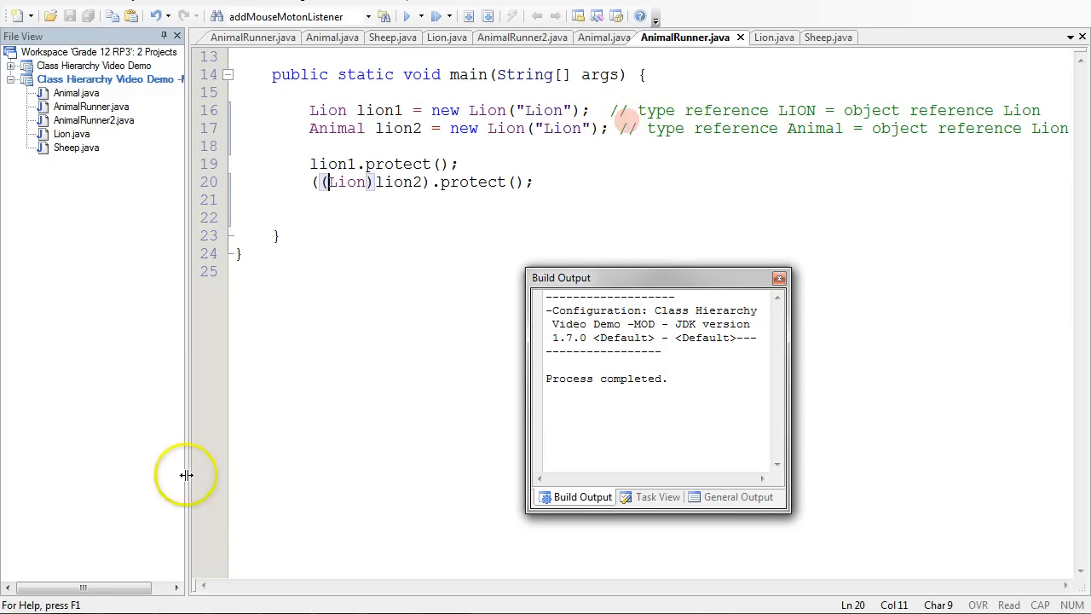